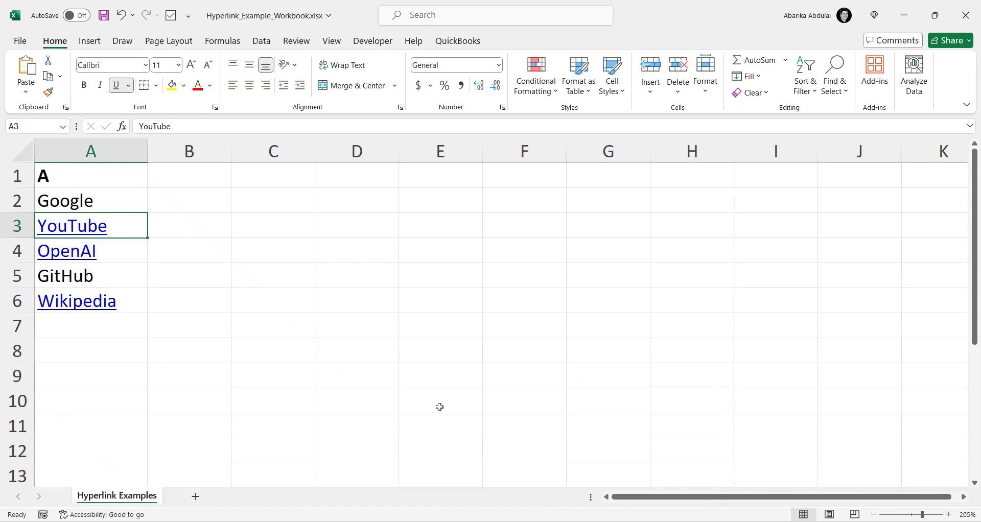
mouse_move(429, 406)
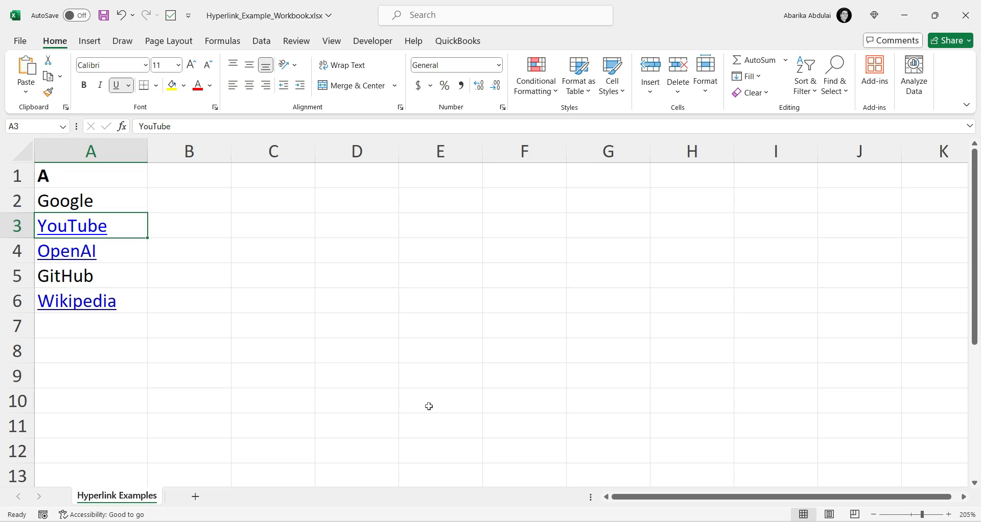
mouse_move(99, 283)
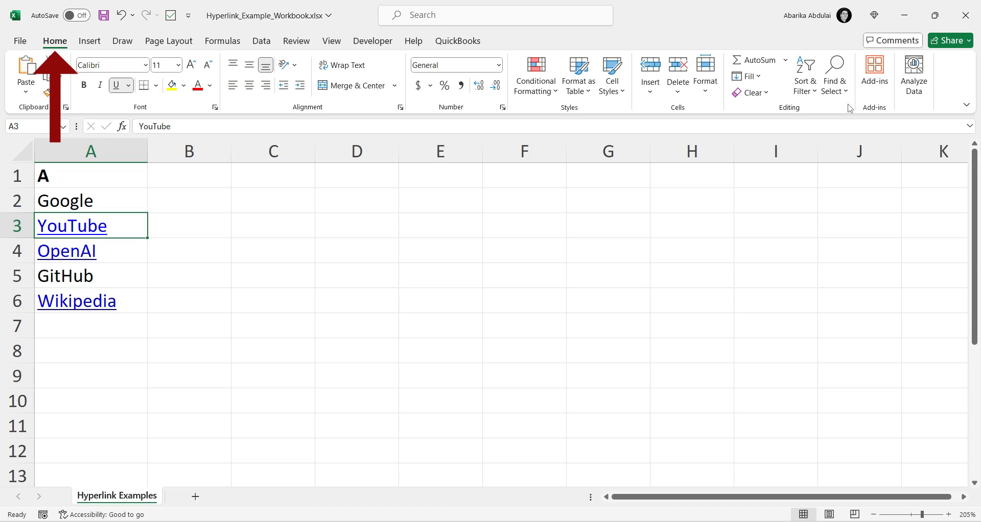
mouse_move(835, 73)
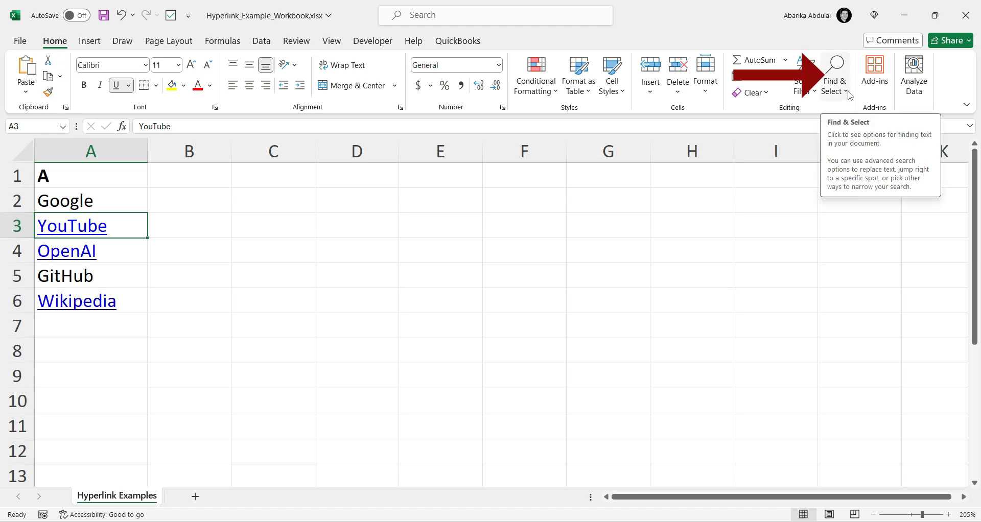
Step: Bring up Find and Replace (Ctrl+F) with its Options >> section expanded
left_click(834, 75)
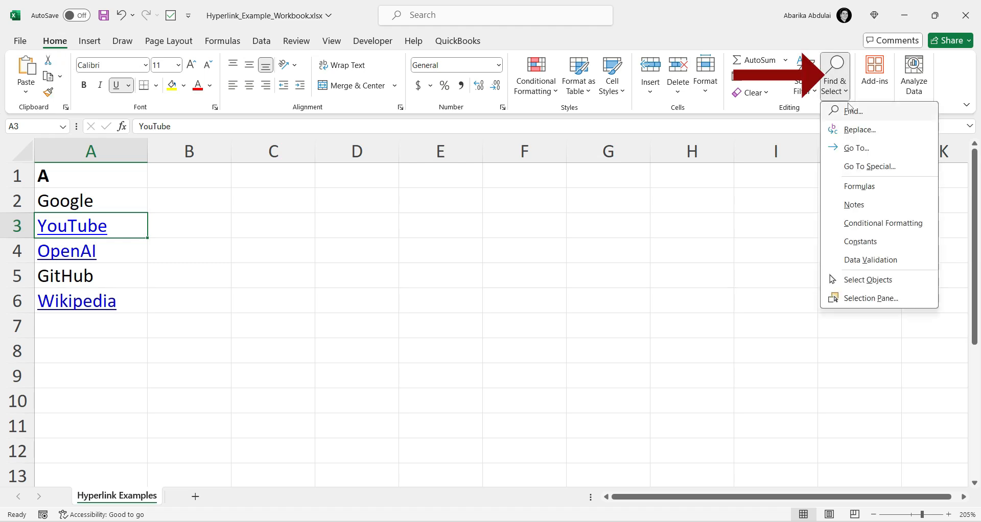
mouse_move(852, 110)
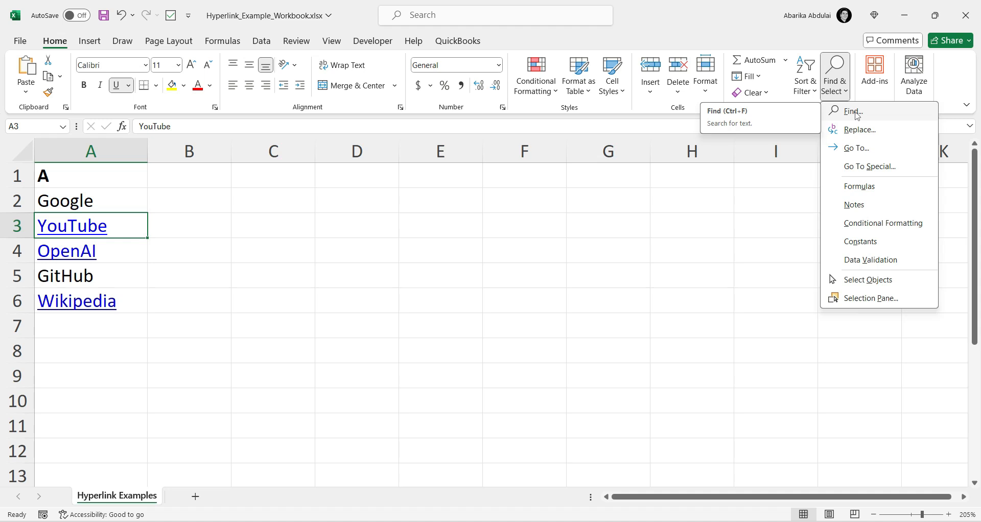
left_click(852, 112)
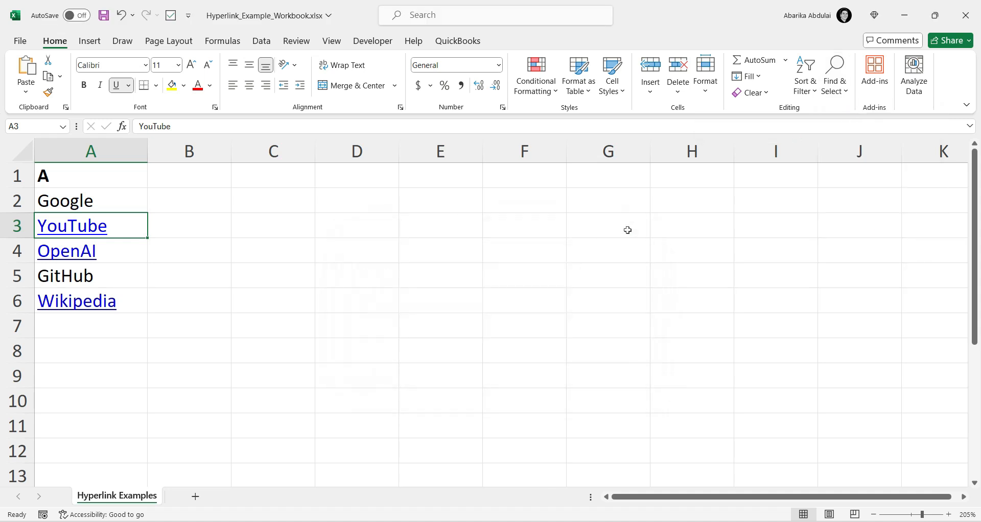
key("ctrl+f")
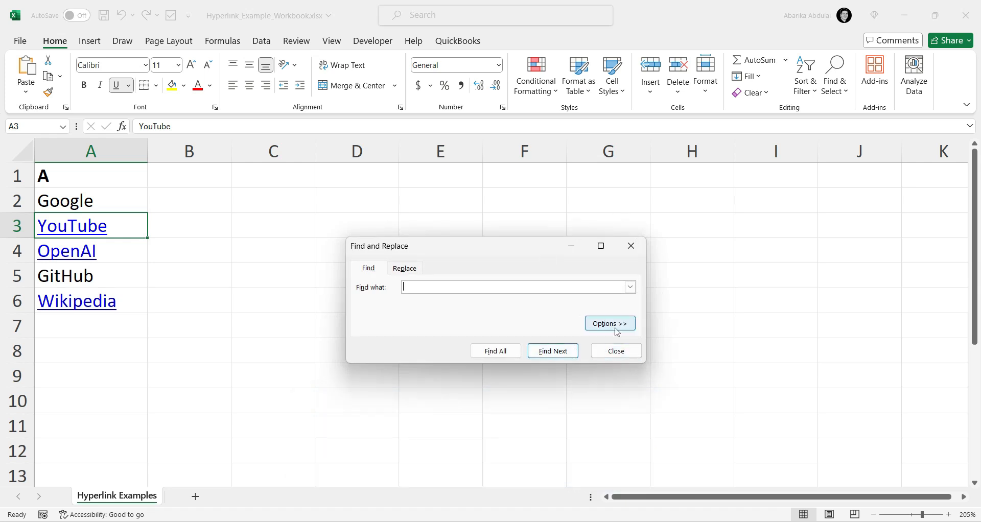
left_click(610, 323)
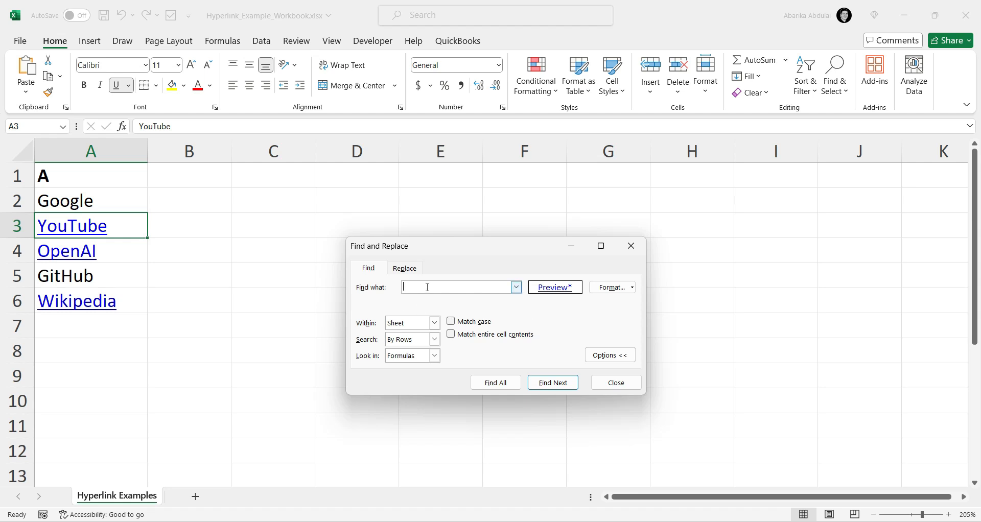
Step: Pick 'Choose Format From Cell...' as the Format source and sample a hyperlink cell
left_click(632, 287)
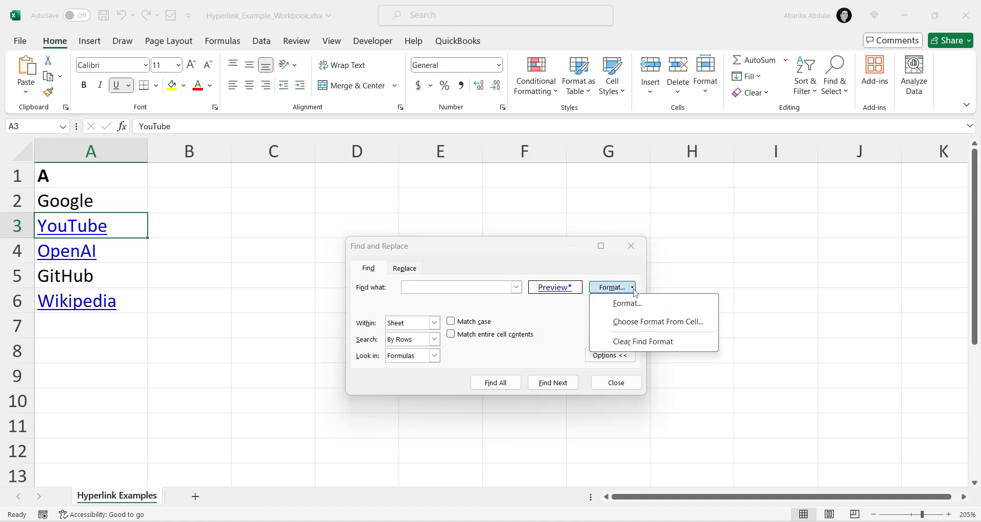
mouse_move(636, 326)
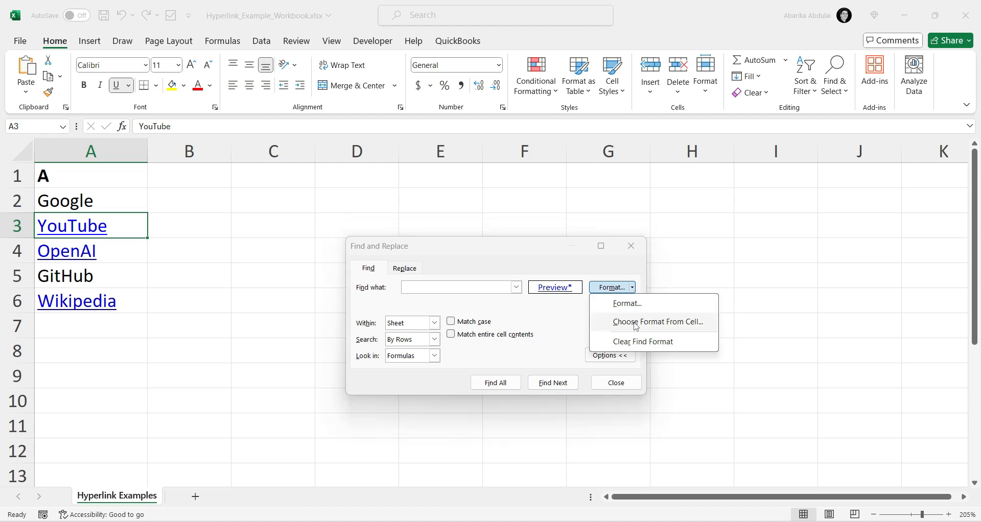
left_click(657, 322)
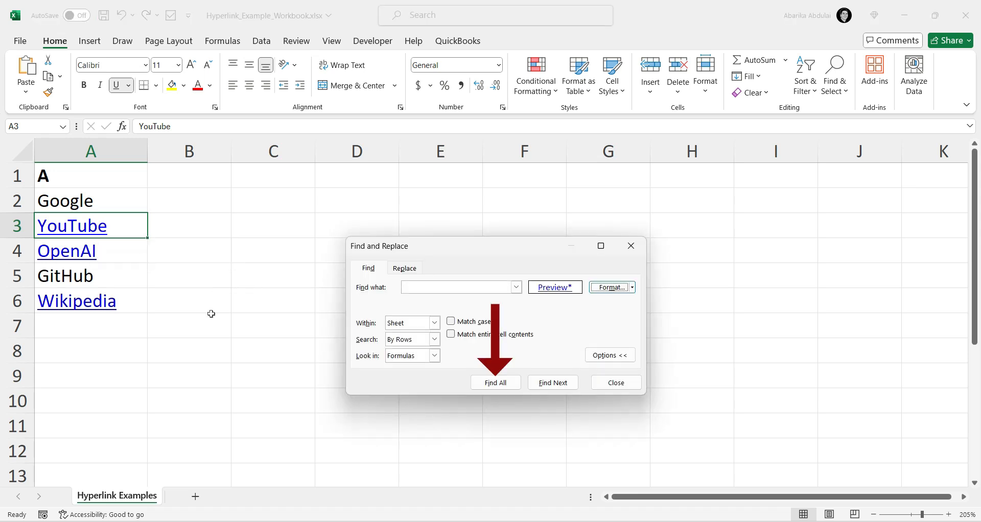
Step: Find All to list the three hyperlinked cells (YouTube, OpenAI, Wikipedia), then close the dialog
left_click(495, 382)
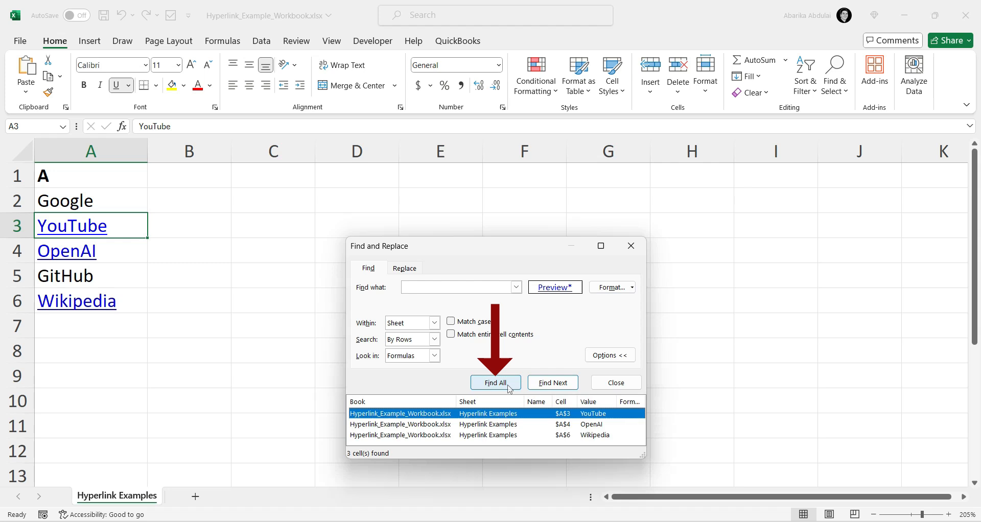
left_click_drag(378, 246, 375, 178)
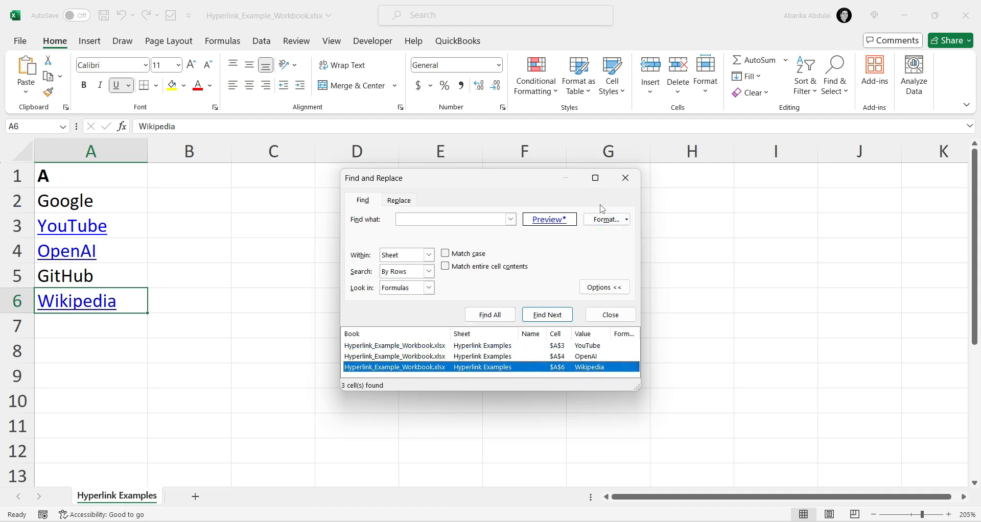
left_click(610, 315)
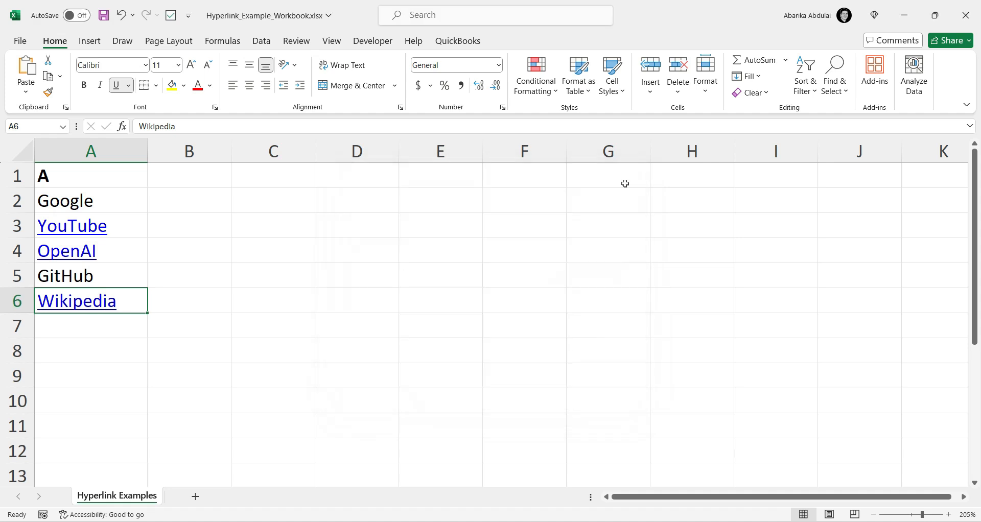